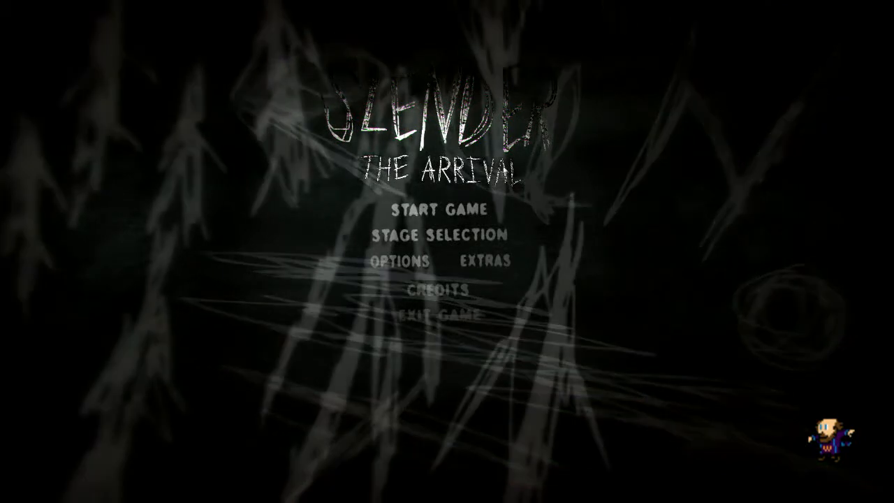
pyautogui.click(439, 209)
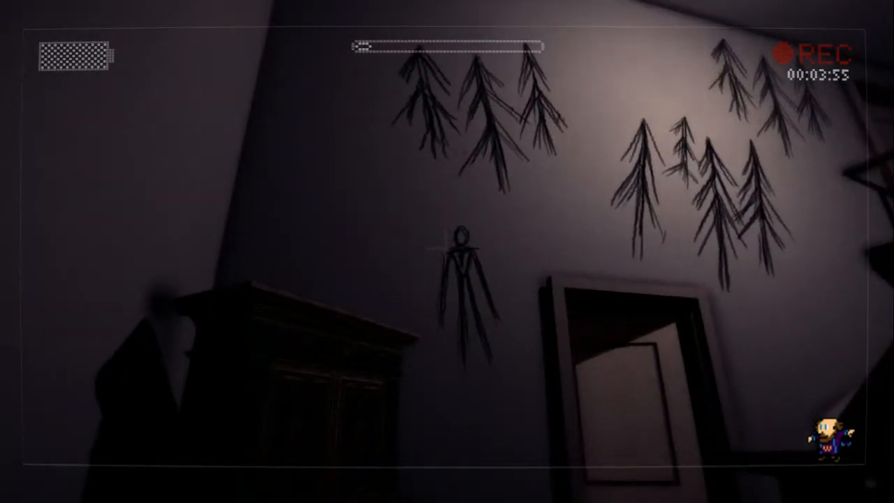
pyautogui.moveTo(447, 251)
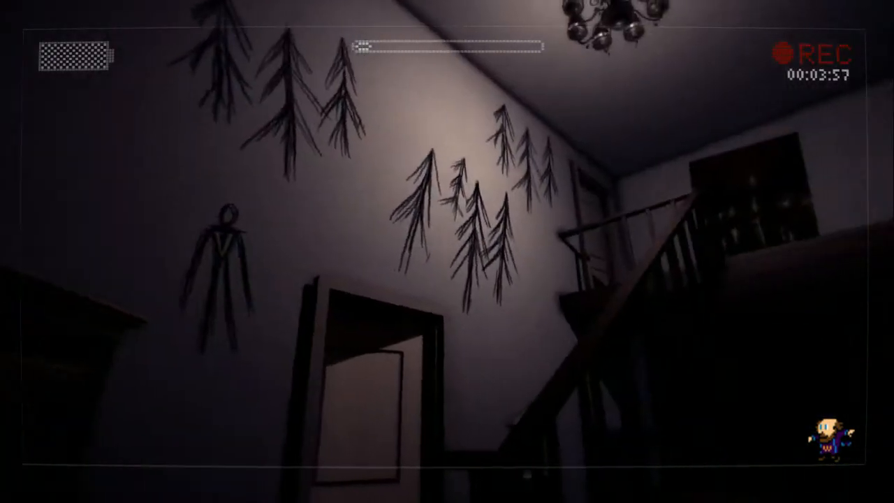
pyautogui.moveTo(447, 252)
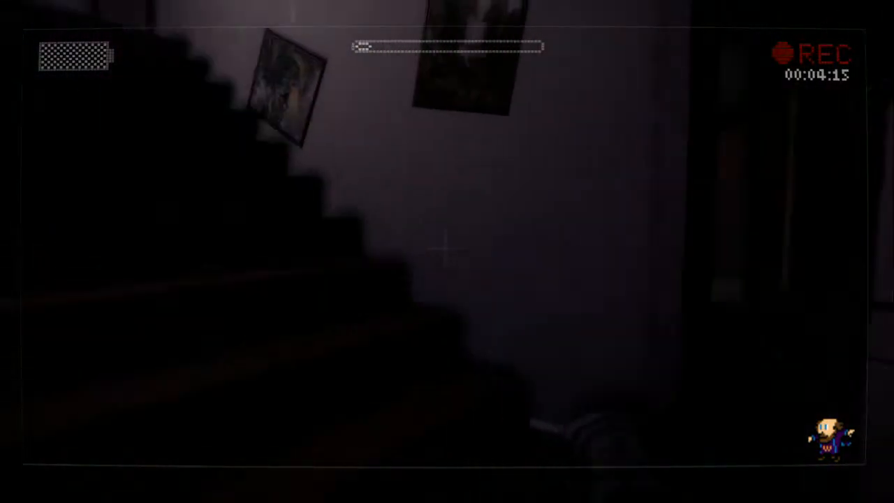
pyautogui.moveTo(447, 251)
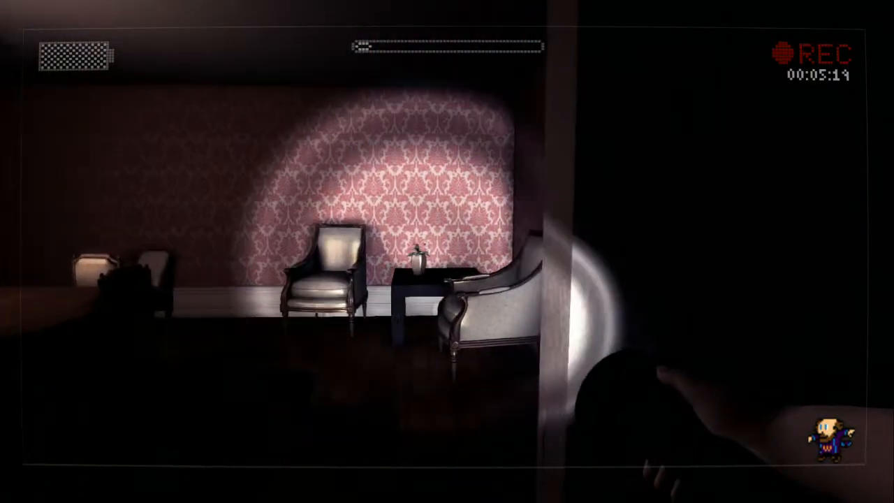
pyautogui.moveTo(447, 252)
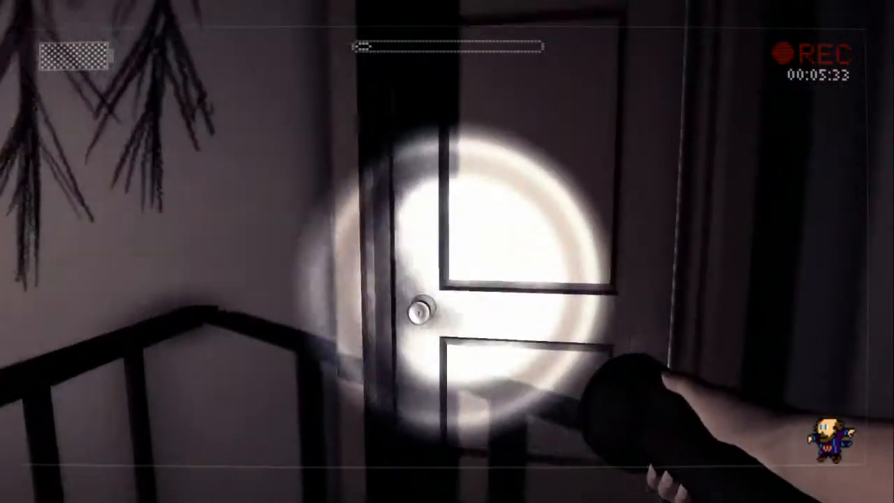
pyautogui.click(419, 307)
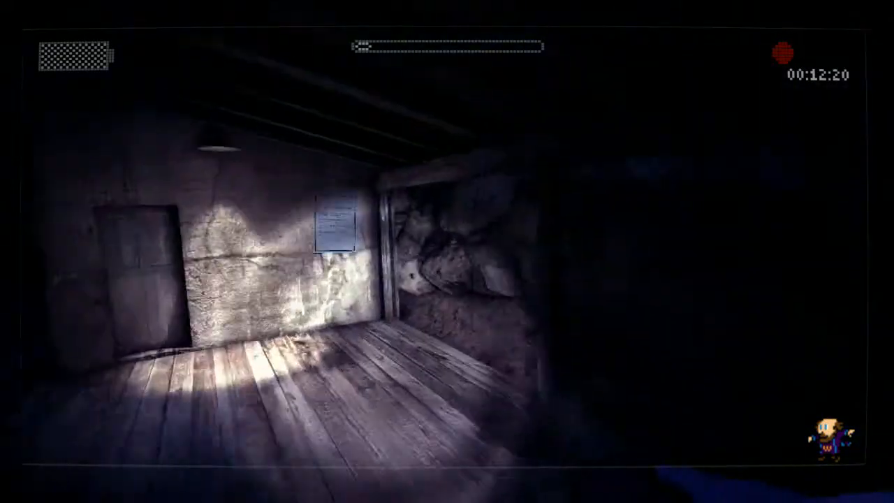
# - Leave the wooden plank room and head across the dark hillside toward the boulder
pyautogui.click(341, 225)
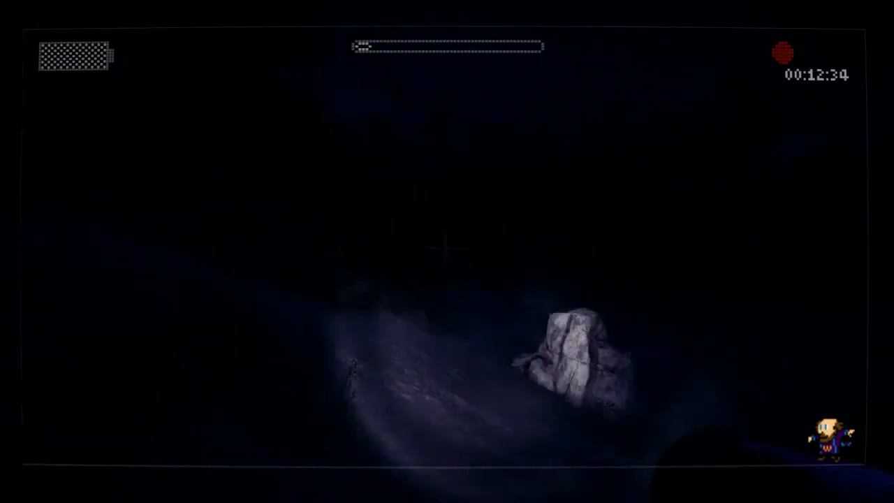
pyautogui.moveTo(447, 279)
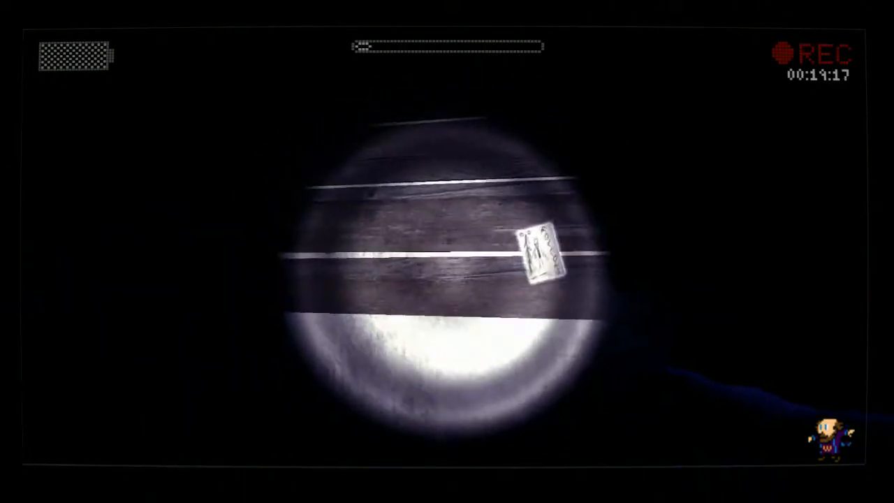
# - Pick up the page pinned to the wooden boards
pyautogui.click(542, 254)
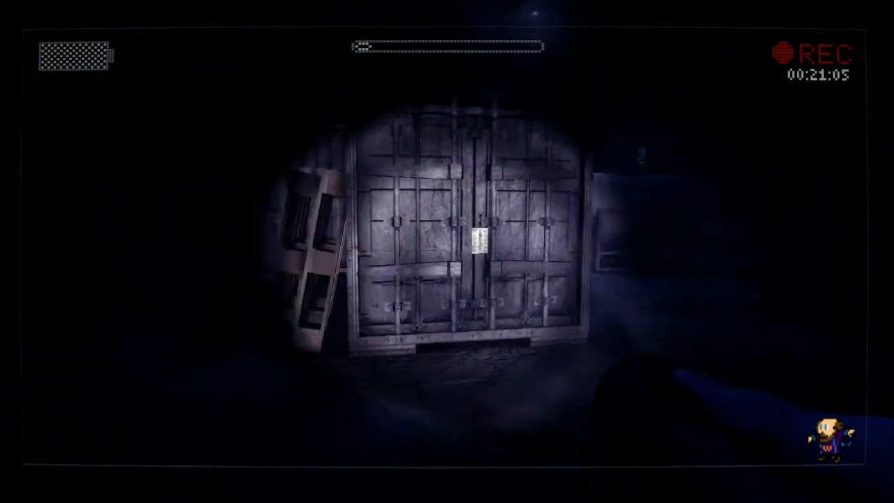
# - Pick up the page stuck to the shipping container doors
pyautogui.click(474, 249)
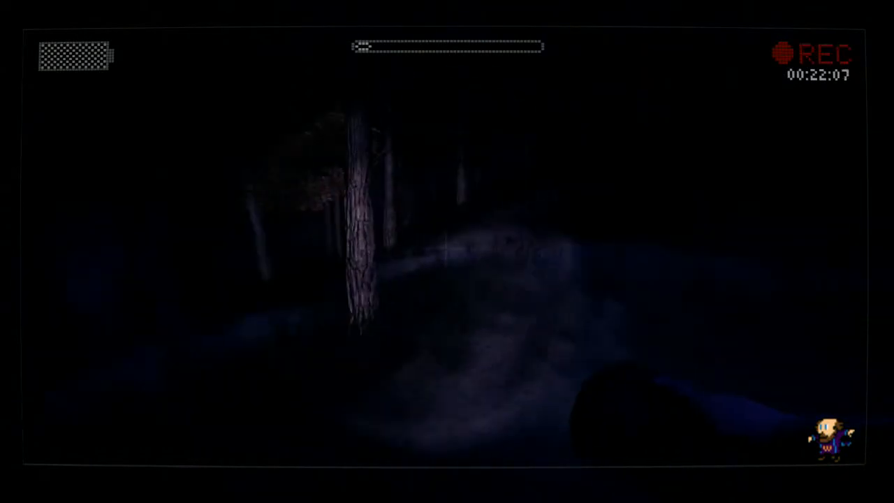
pyautogui.moveTo(447, 251)
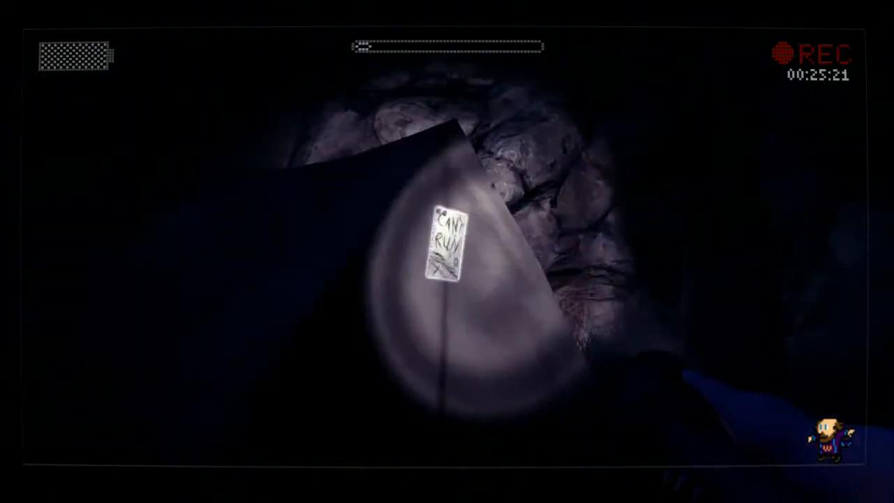
# - Pick up the final page, bringing the counter to 8 of 8 pages collected
pyautogui.click(441, 249)
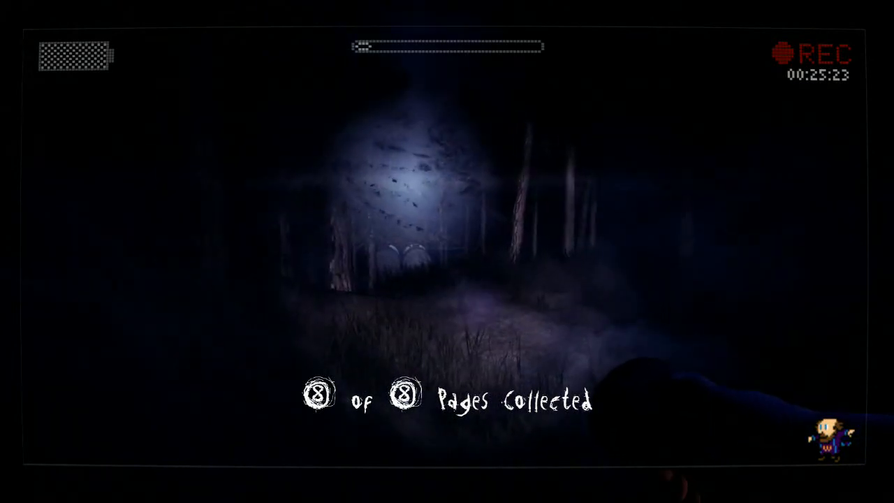